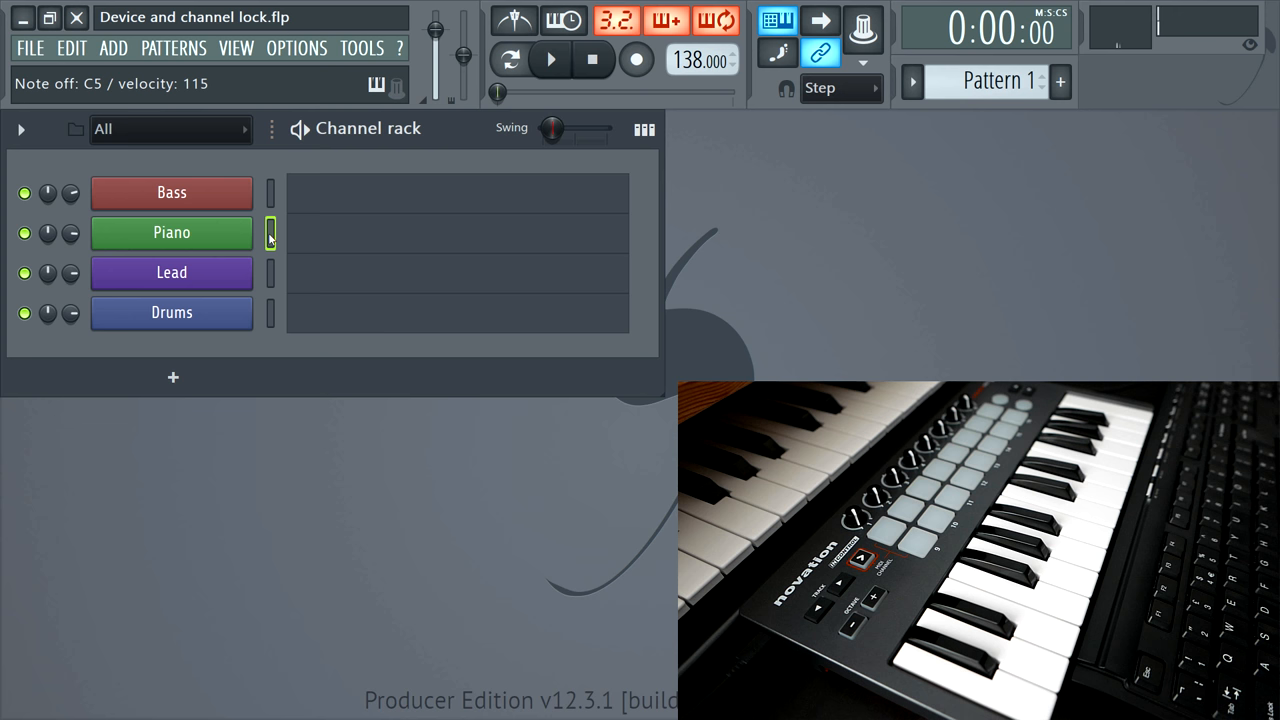
Lock Piano's note input to the Launchkey Mini with its port auto-assigned
{"action": "right_click", "coordinate": [172, 232]}
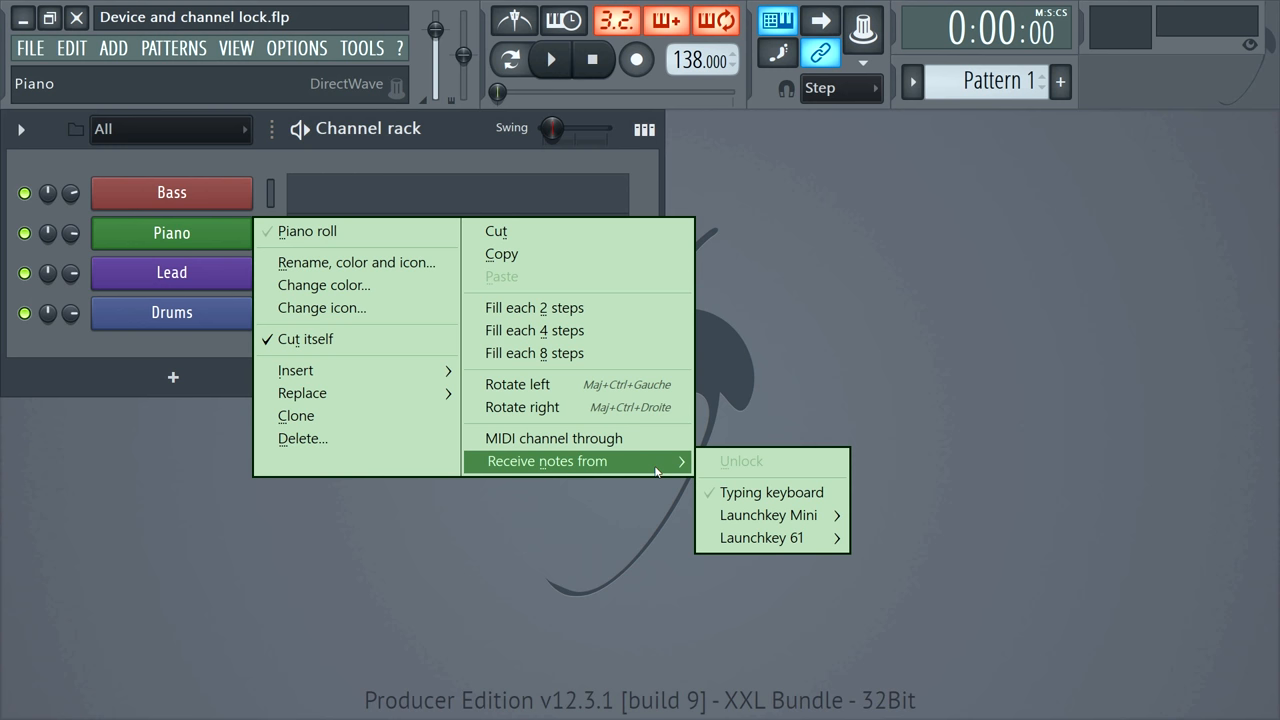
{"action": "mouse_move", "coordinate": [770, 516]}
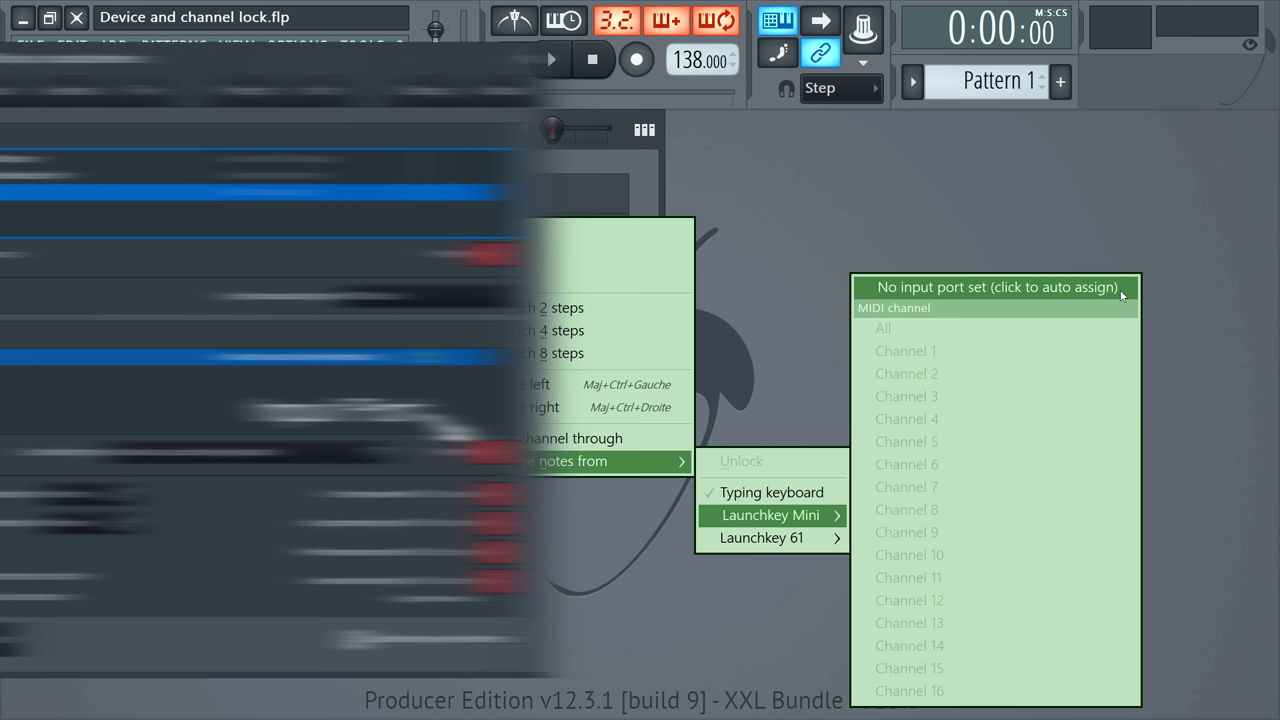
{"action": "left_click", "coordinate": [996, 288]}
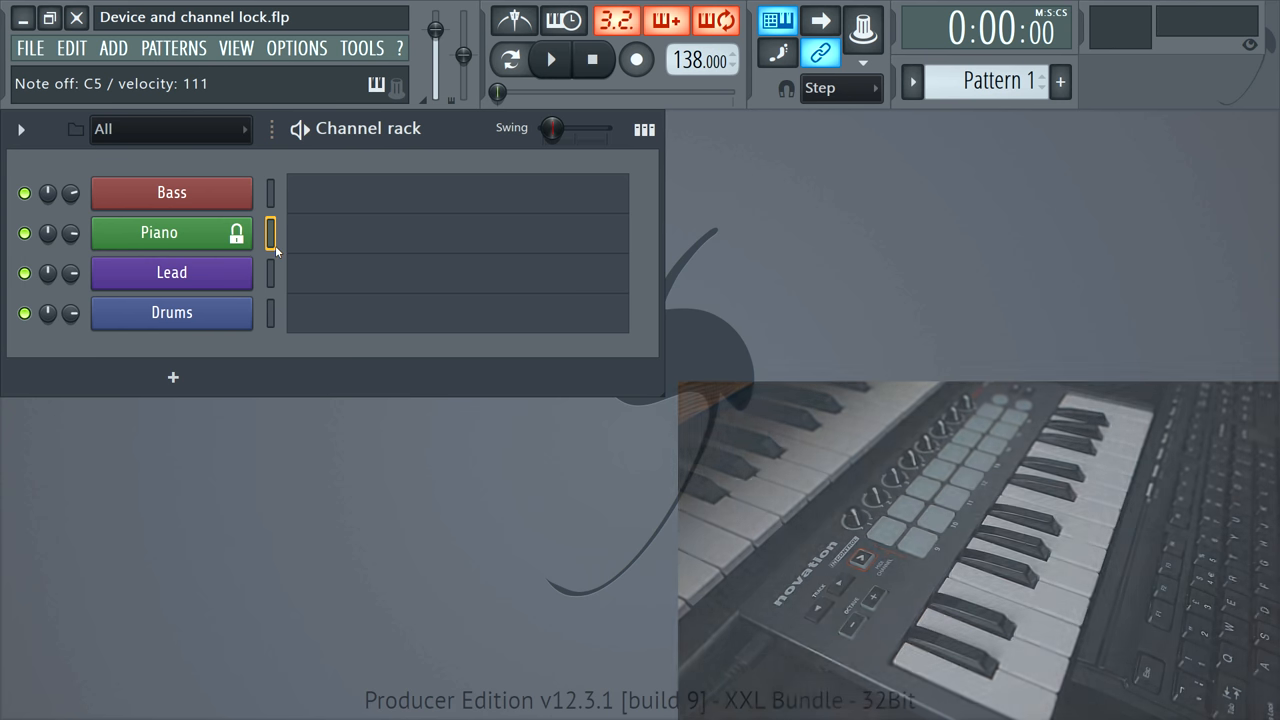
Bring up Lead's note-source options to lock it to the Launchkey 61
{"action": "right_click", "coordinate": [172, 272]}
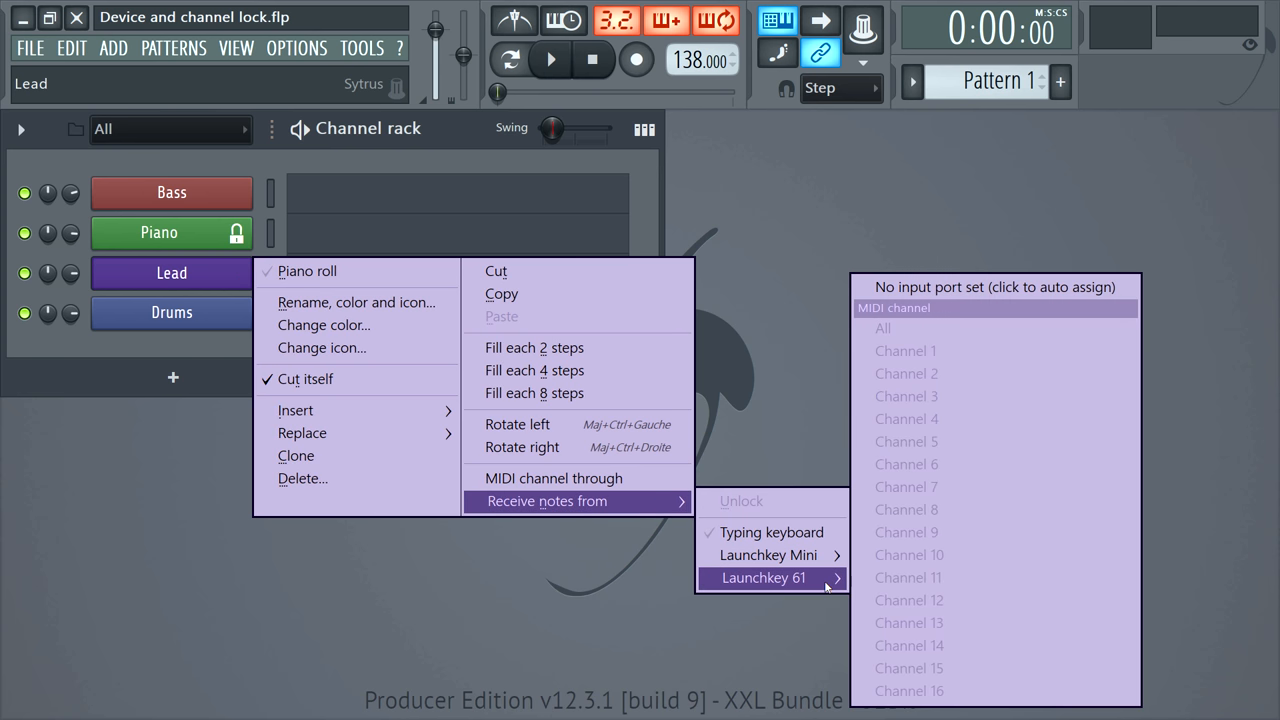
{"action": "mouse_move", "coordinate": [1108, 312]}
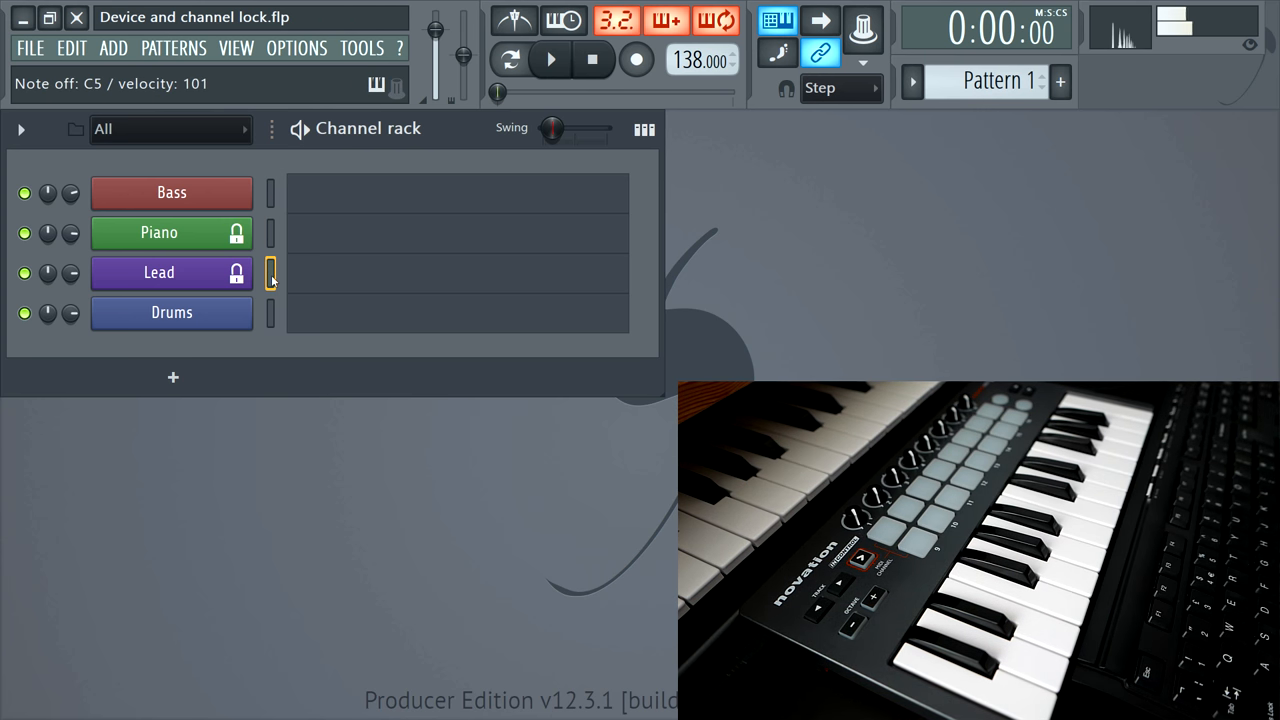
{"action": "mouse_move", "coordinate": [276, 236]}
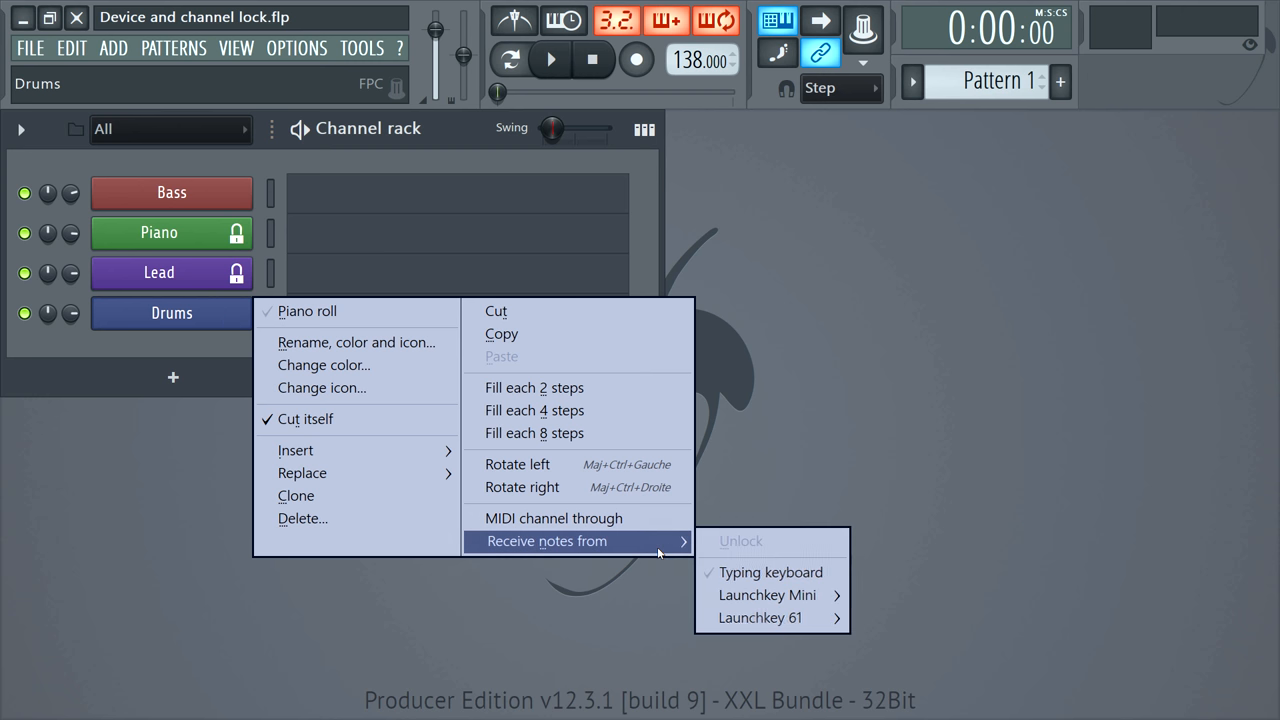
{"action": "mouse_move", "coordinate": [770, 596]}
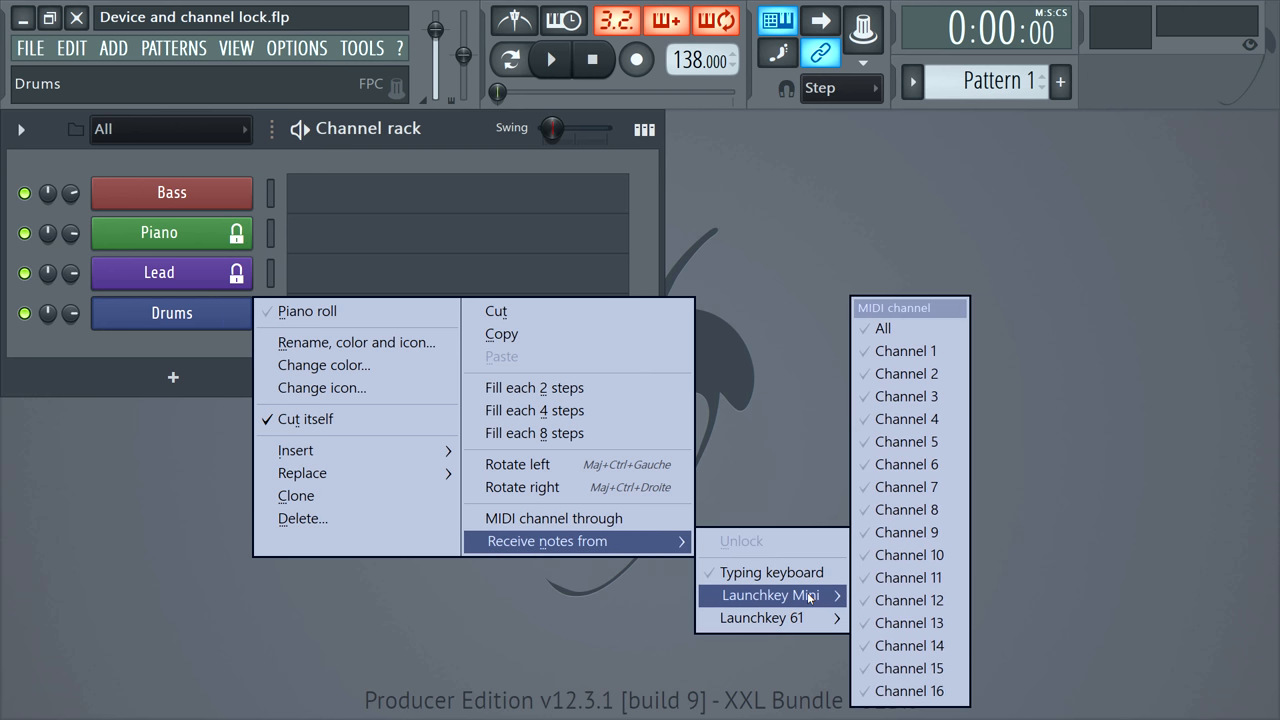
{"action": "mouse_move", "coordinate": [908, 556]}
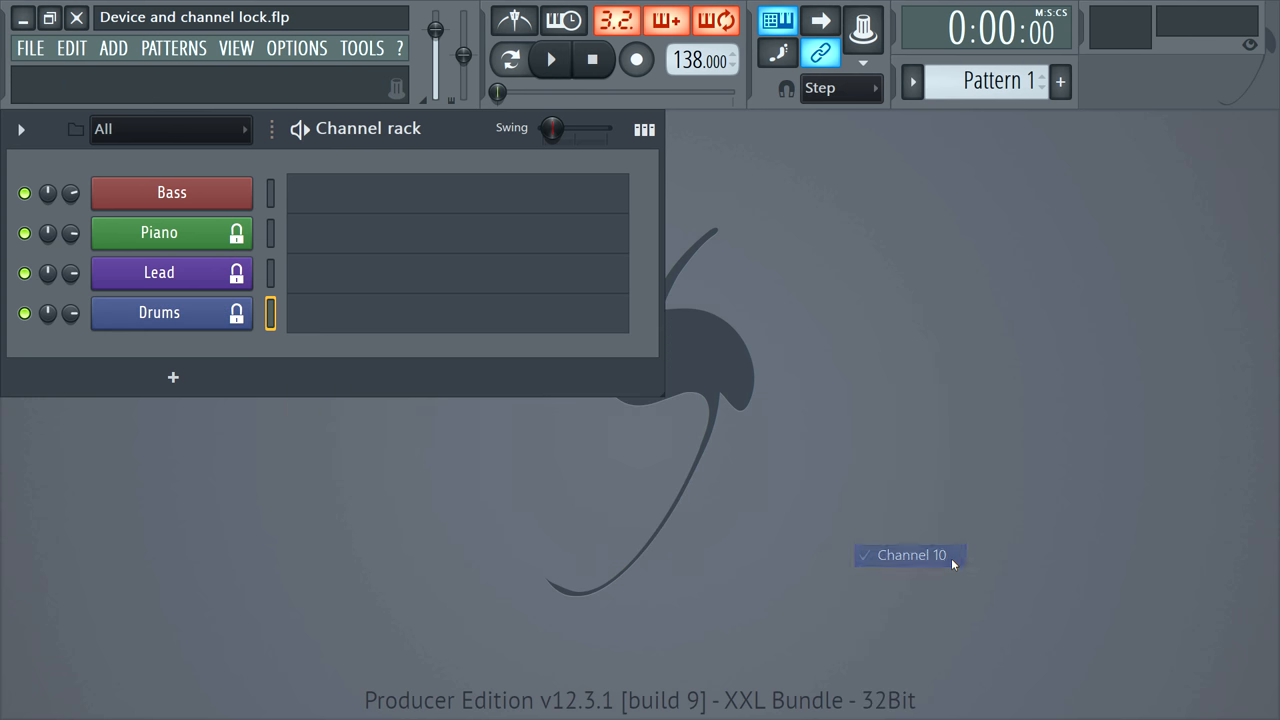
Bring up Piano's note-source options to change its locked channel
{"action": "right_click", "coordinate": [158, 232]}
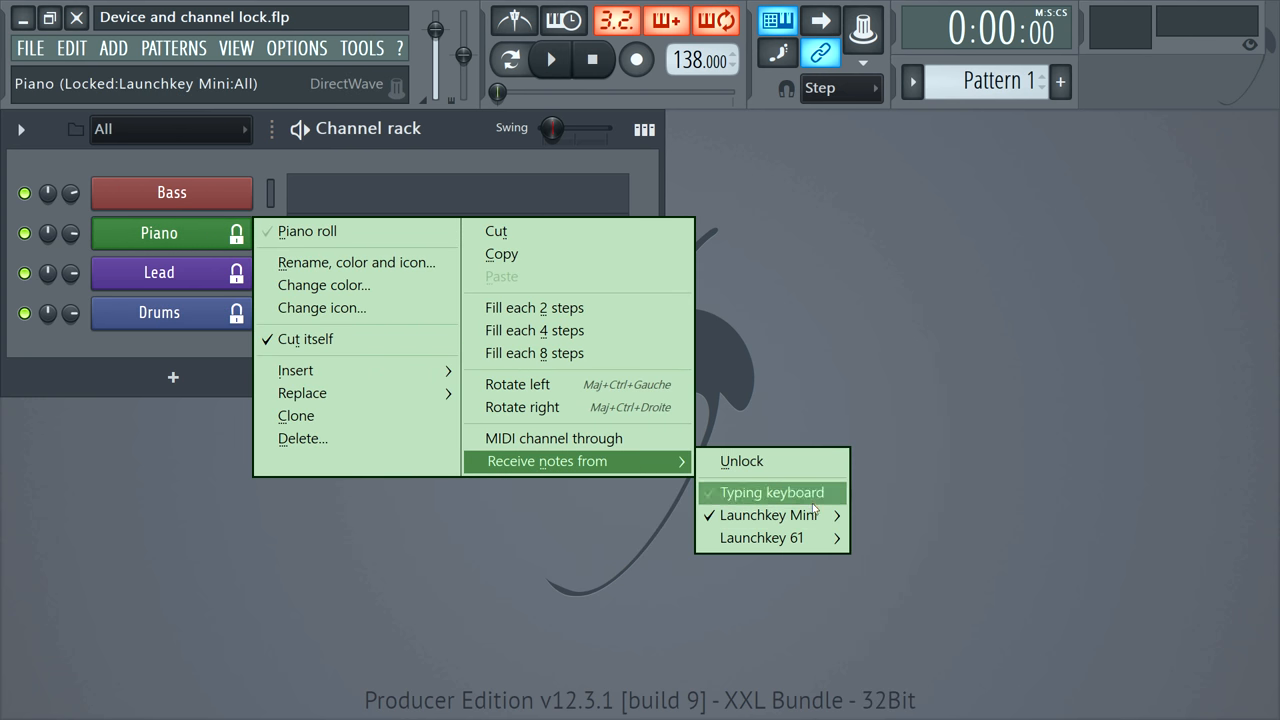
{"action": "mouse_move", "coordinate": [764, 516]}
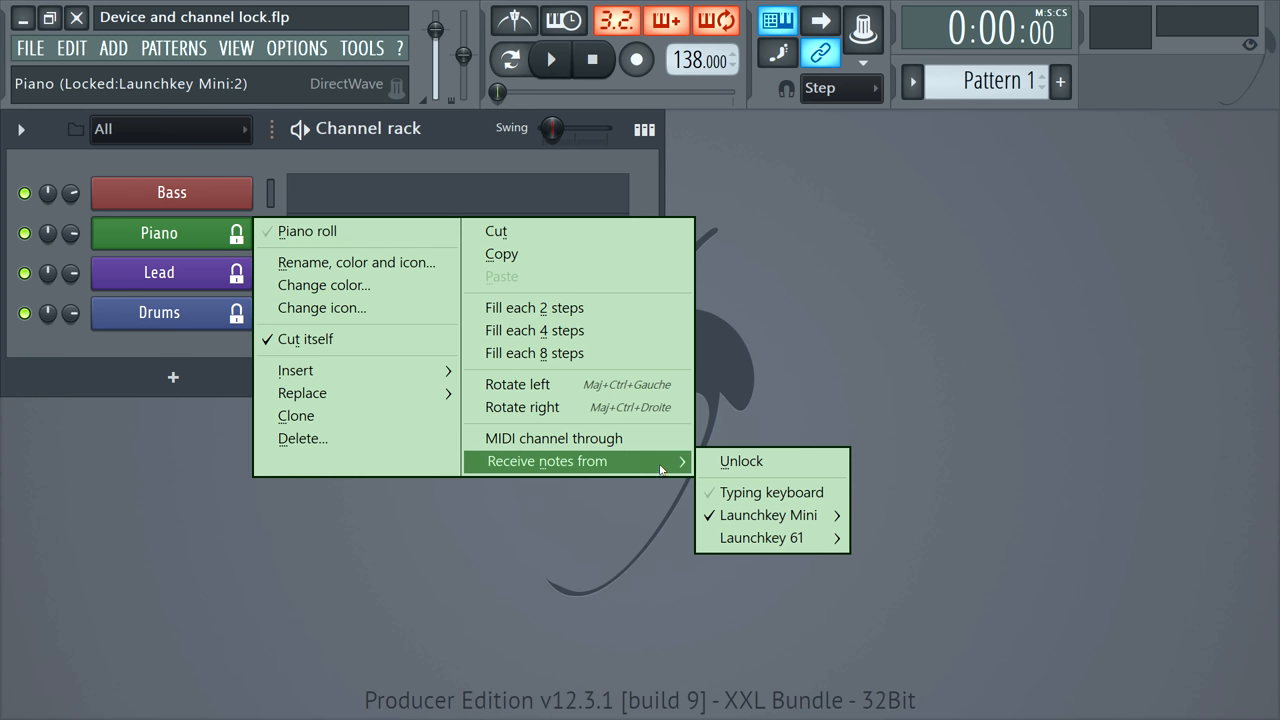
Unlock the Piano and Drums channels from their controllers
{"action": "left_click", "coordinate": [742, 460]}
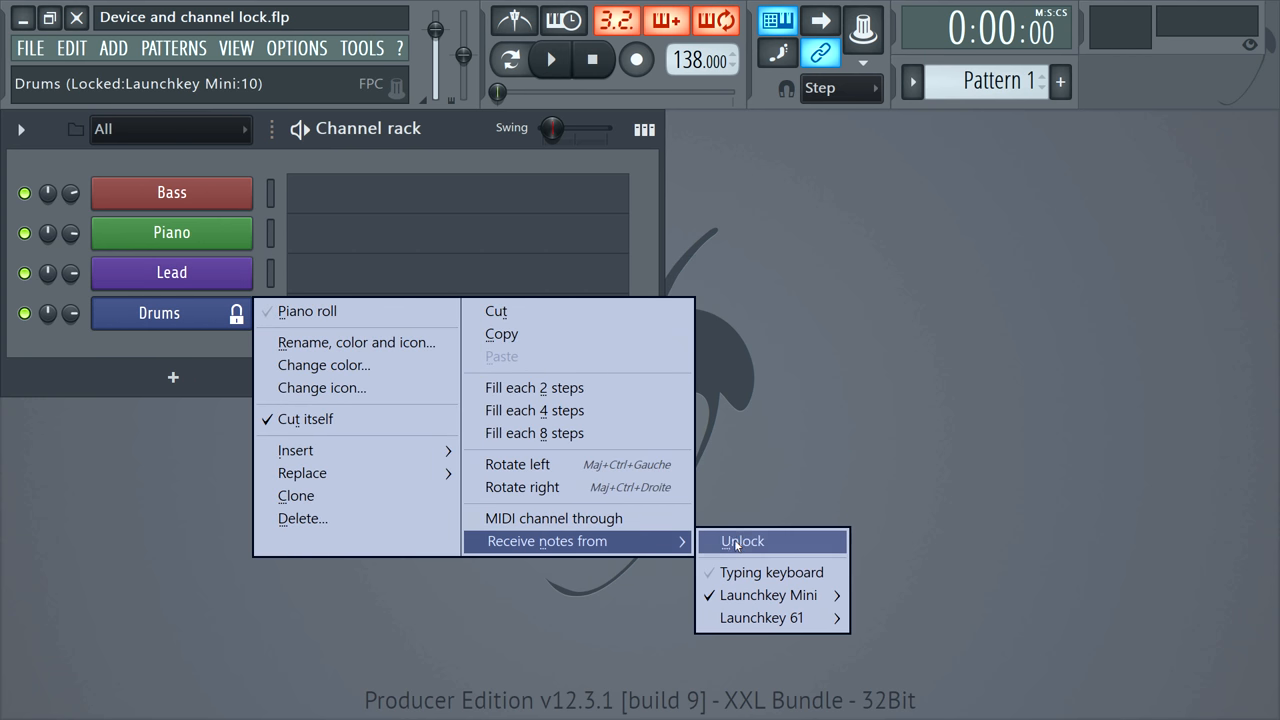
{"action": "left_click", "coordinate": [740, 540]}
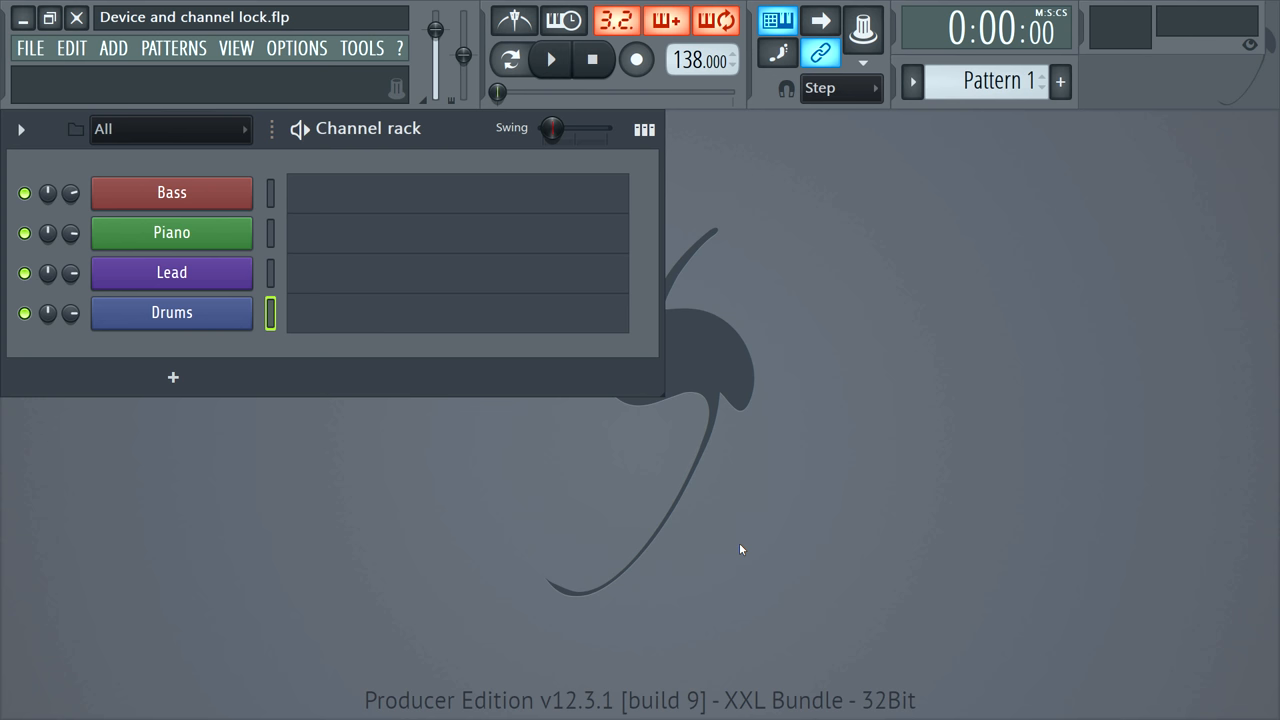
Lock Bass to Launchkey Mini channel 6 and let it also take the typing keyboard
{"action": "left_click", "coordinate": [172, 192]}
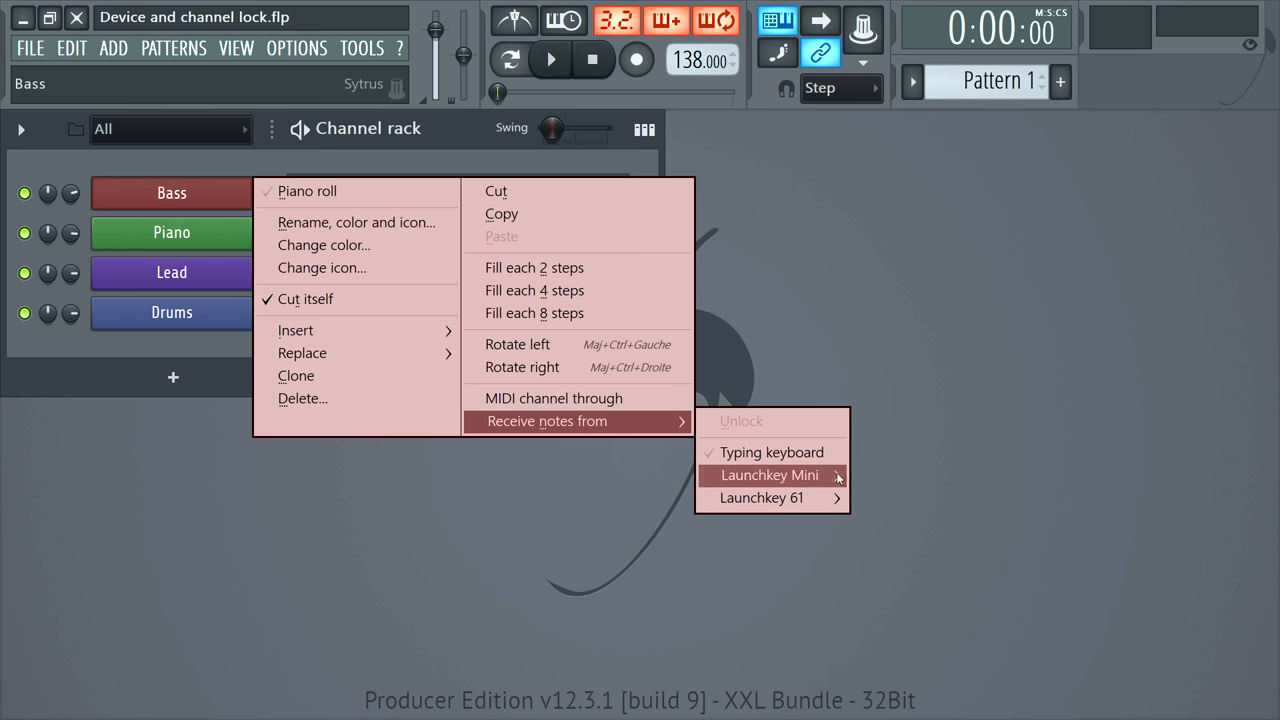
{"action": "left_click", "coordinate": [770, 476]}
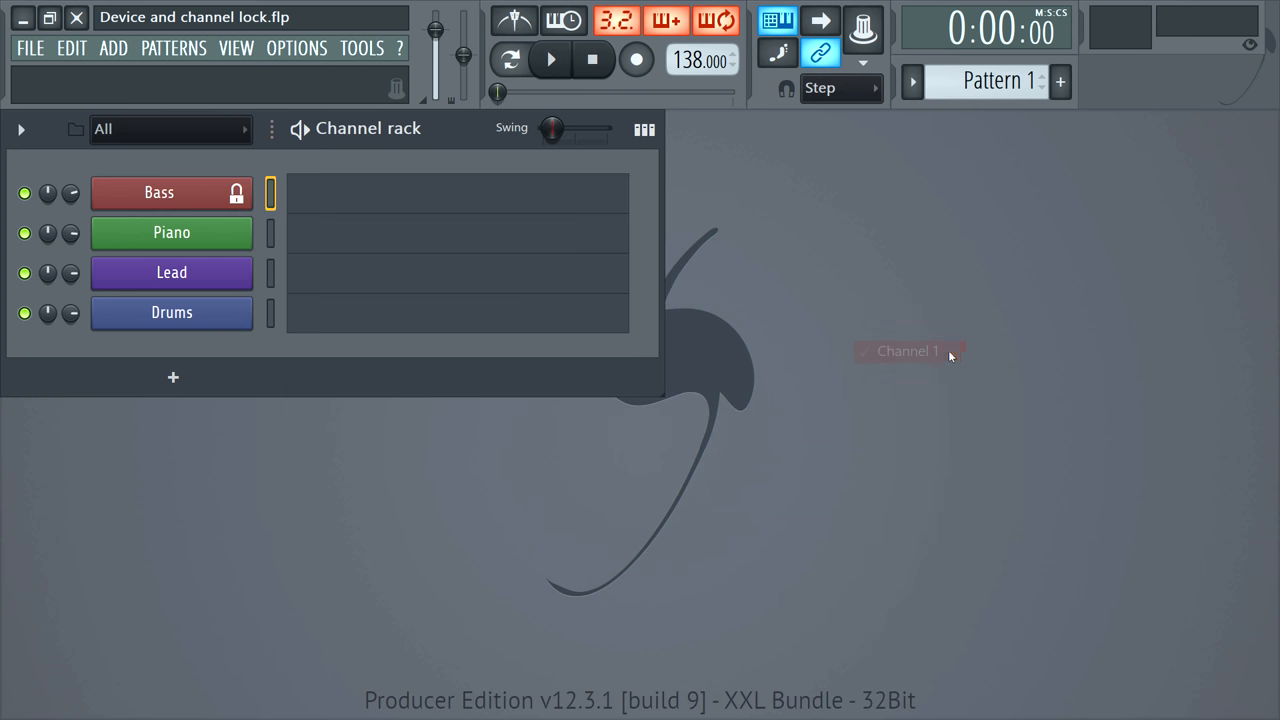
{"action": "right_click", "coordinate": [172, 232]}
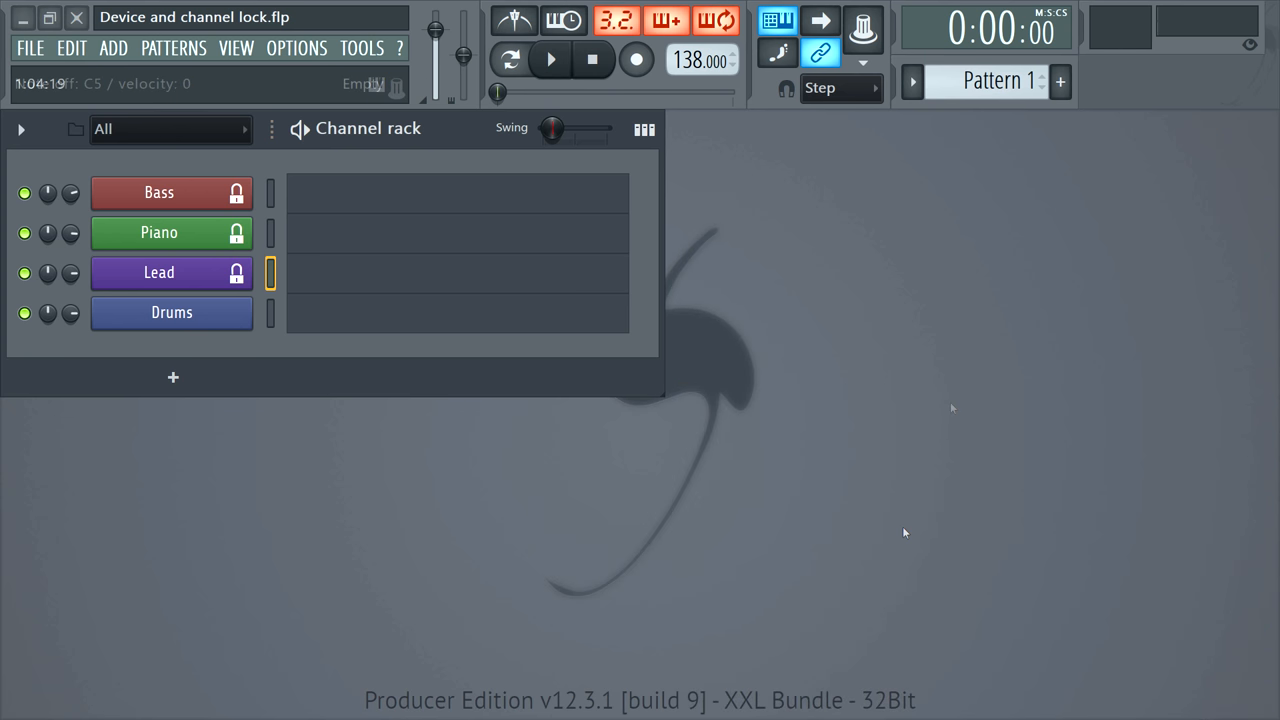
{"action": "right_click", "coordinate": [160, 192]}
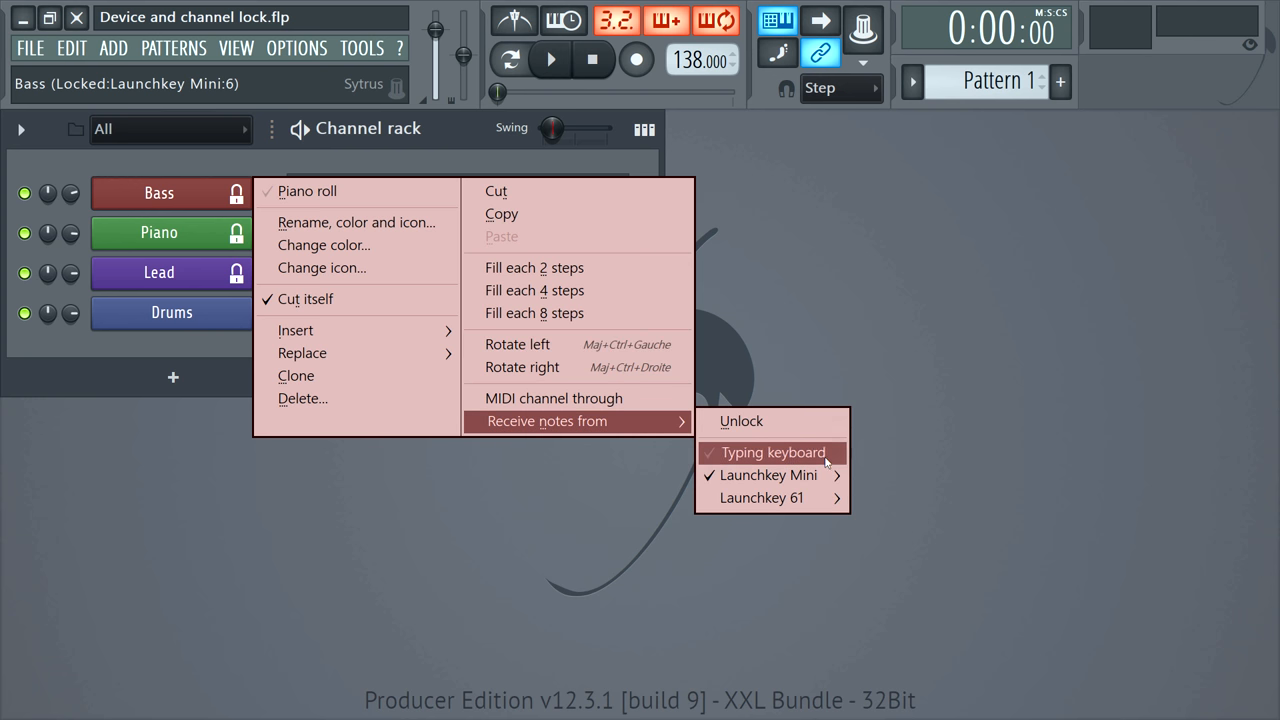
{"action": "left_click", "coordinate": [770, 452]}
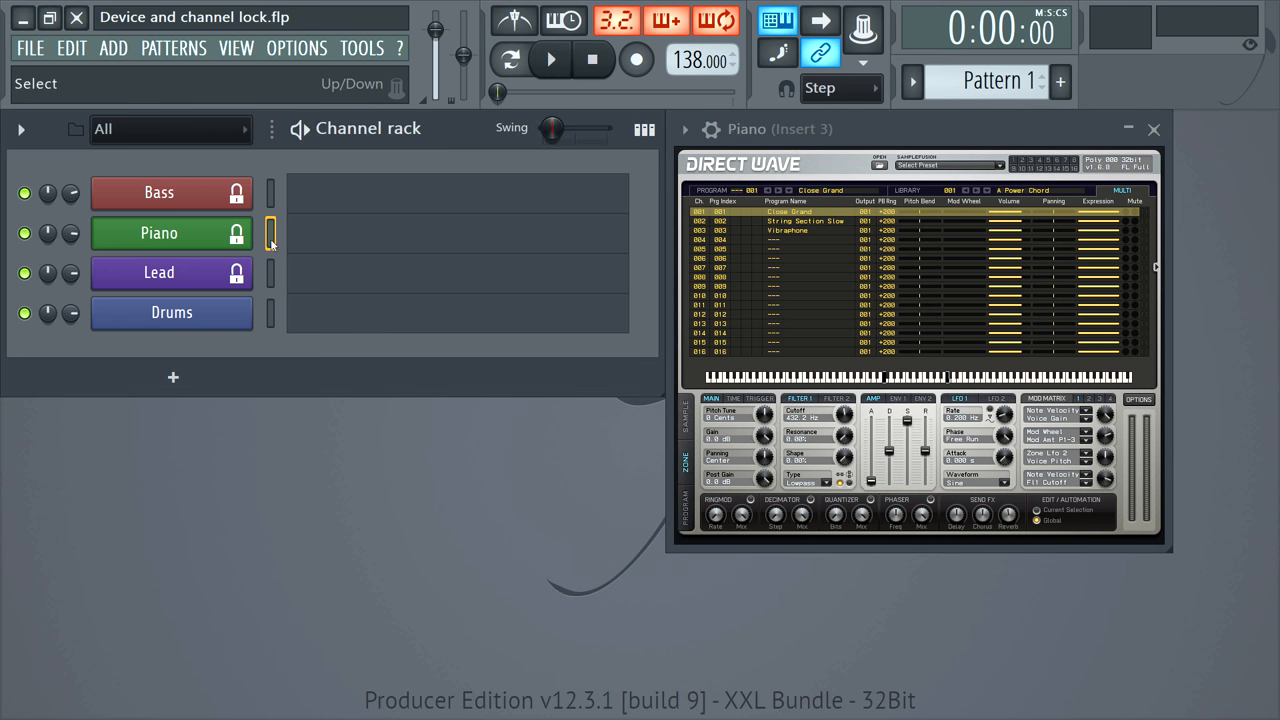
Select Close Grand in DirectWave and enable MIDI channel through on Piano, keeping its Launchkey Mini lock
{"action": "left_click", "coordinate": [810, 220]}
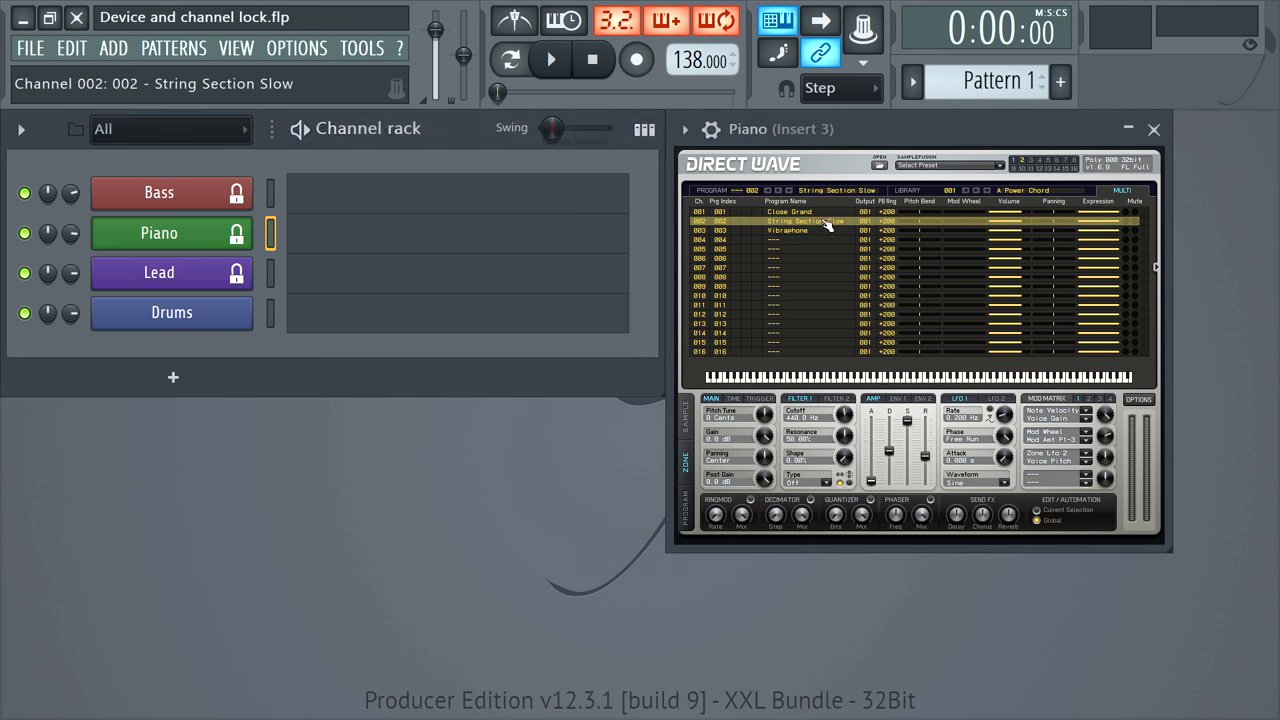
{"action": "left_click", "coordinate": [790, 212]}
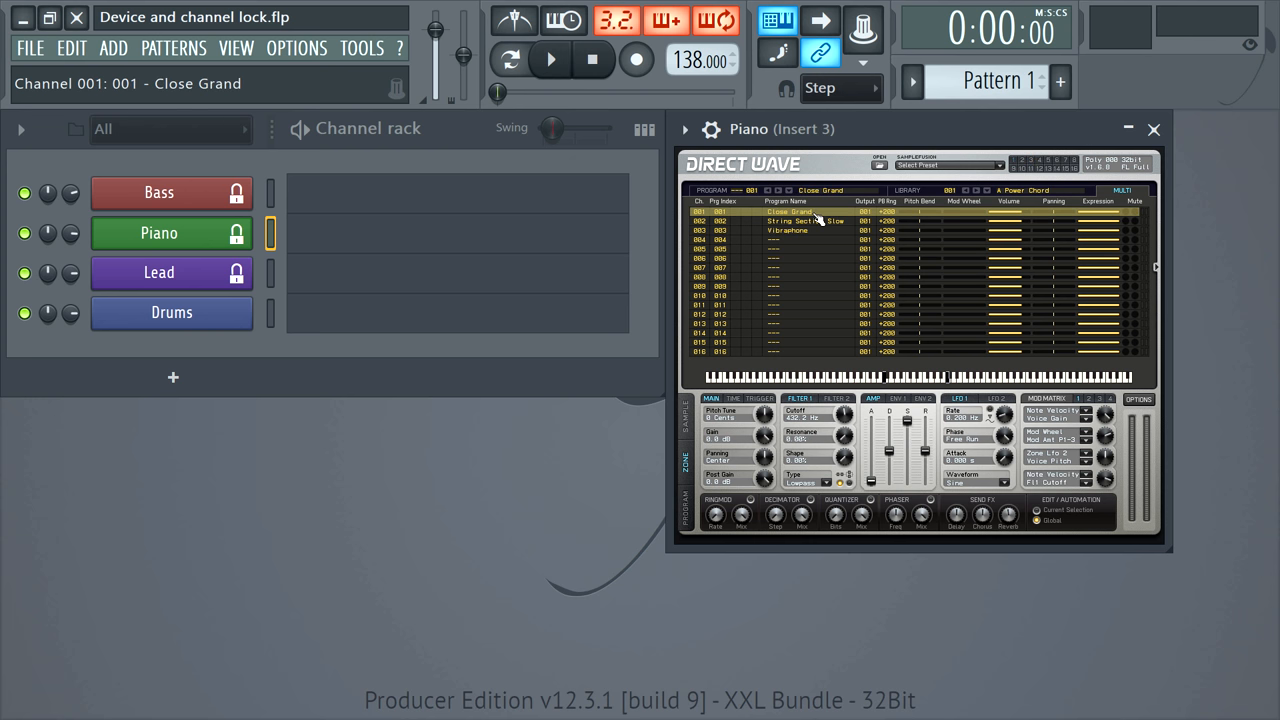
{"action": "right_click", "coordinate": [160, 232]}
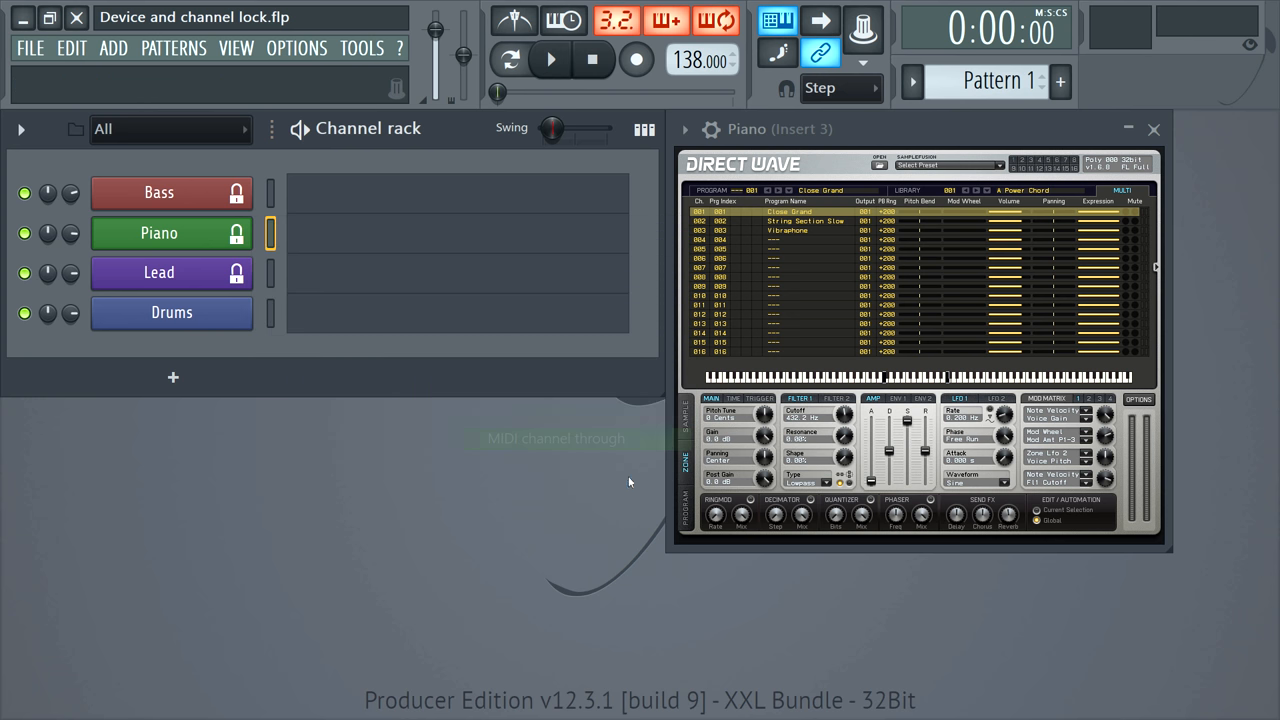
{"action": "right_click", "coordinate": [160, 272]}
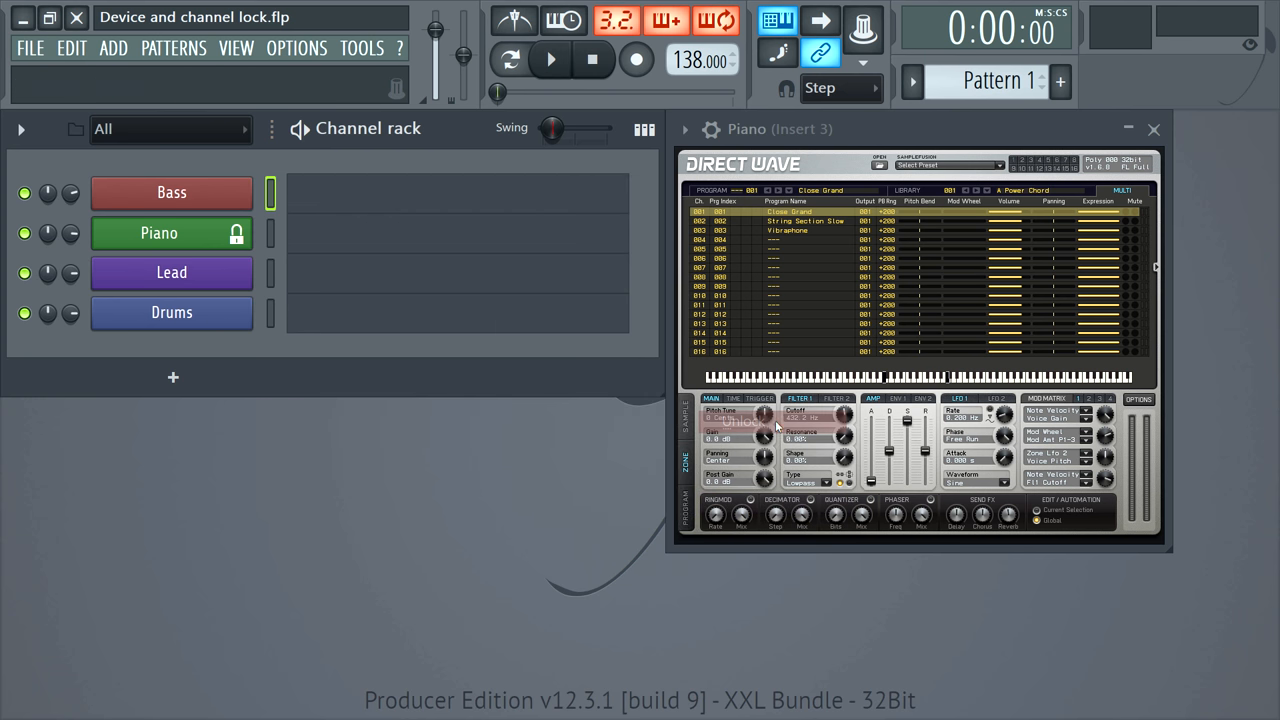
{"action": "left_click", "coordinate": [160, 232]}
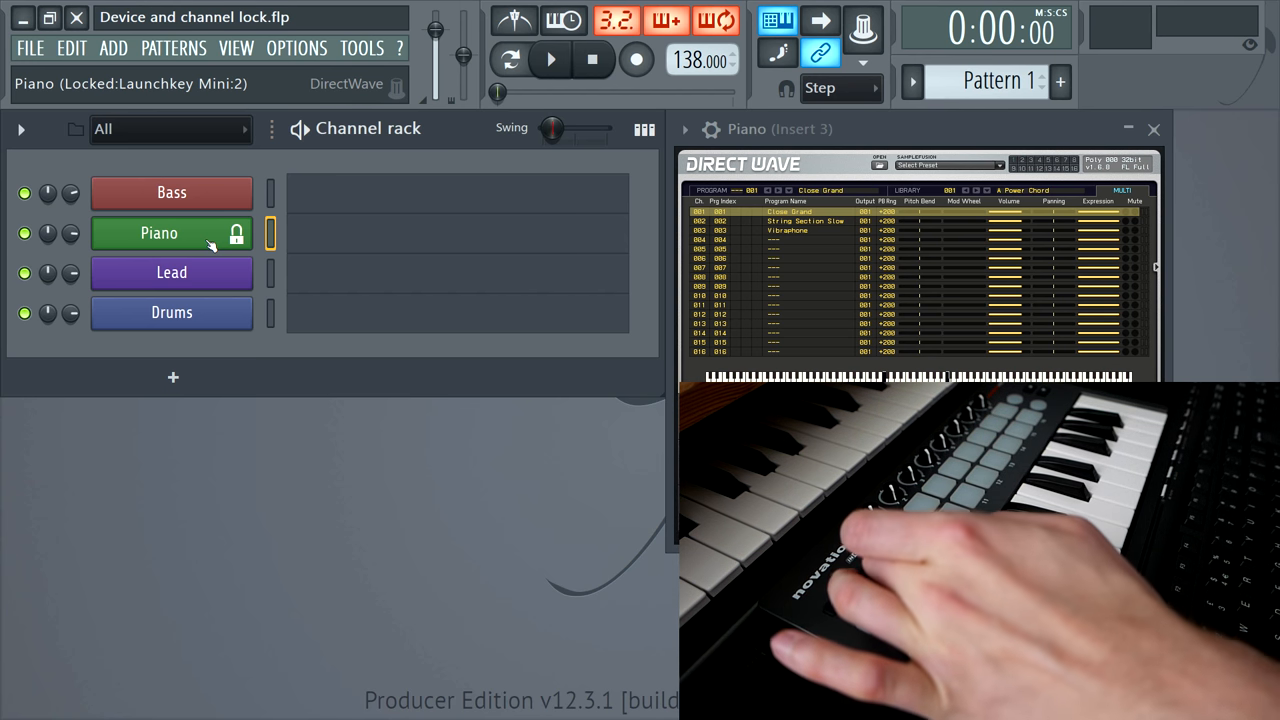
Switch DirectWave's program to the Vibraphone patch
{"action": "left_click", "coordinate": [820, 212]}
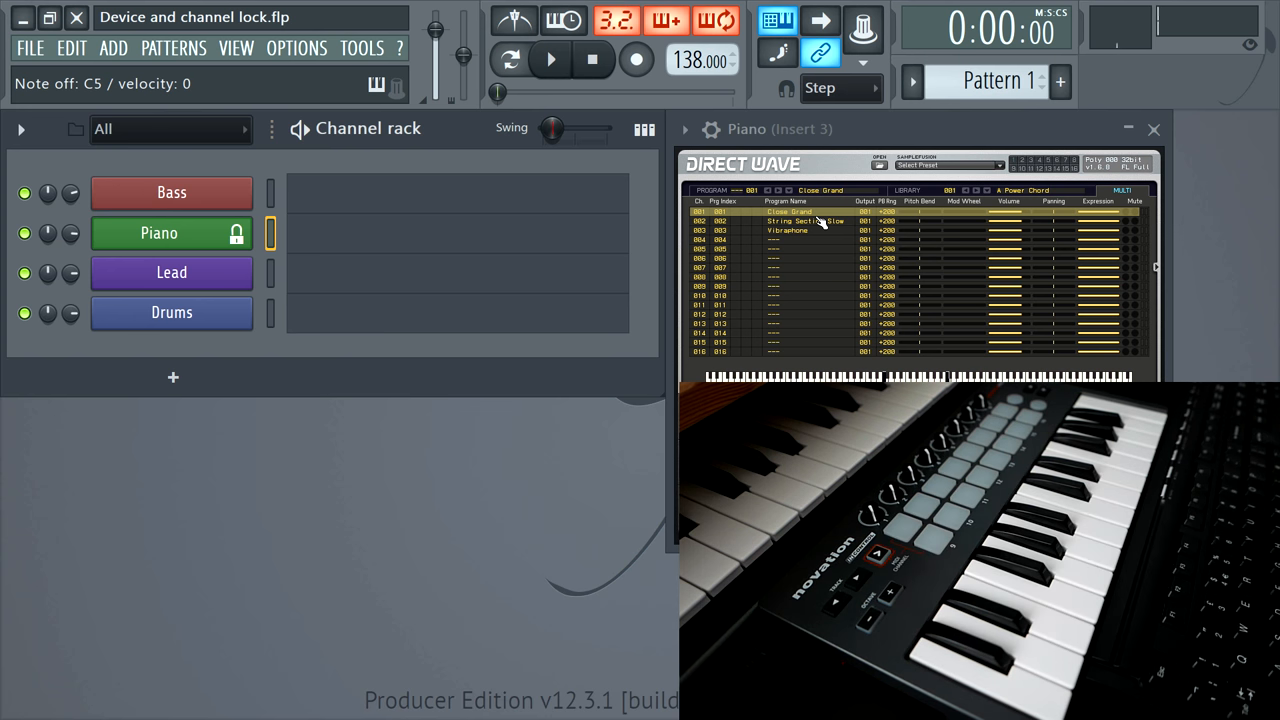
{"action": "left_click", "coordinate": [820, 220]}
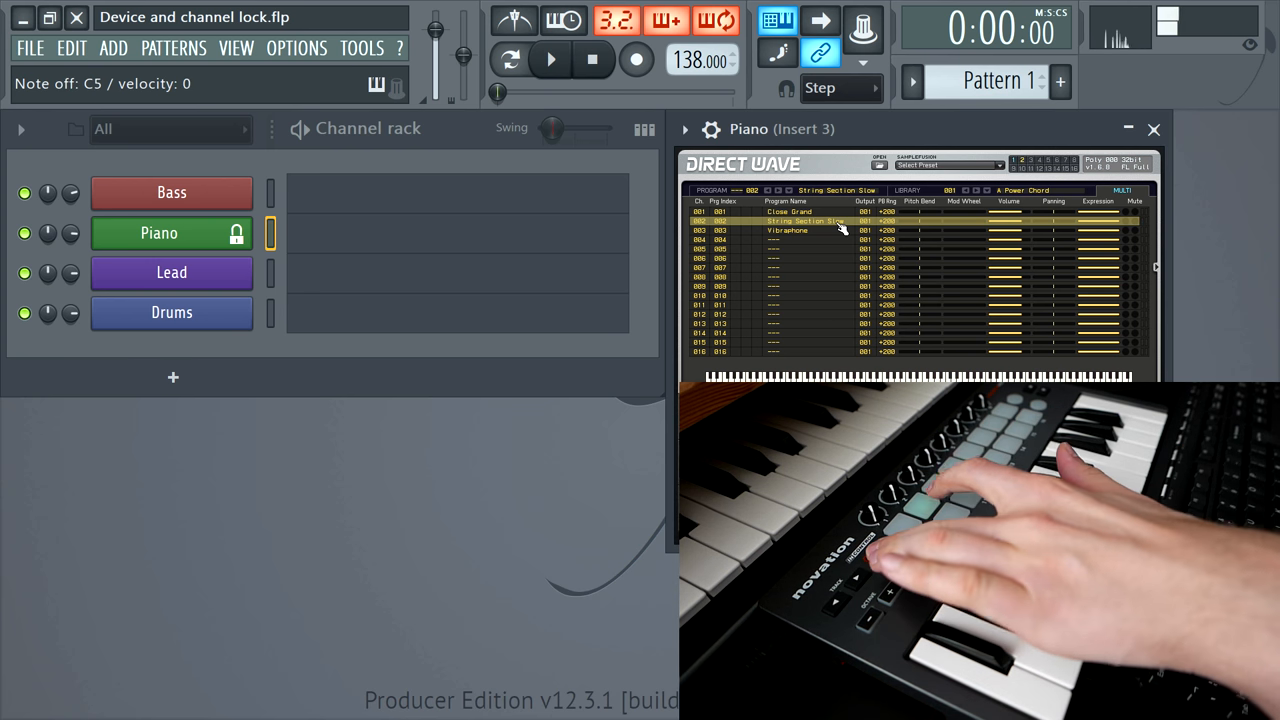
{"action": "left_click", "coordinate": [810, 230]}
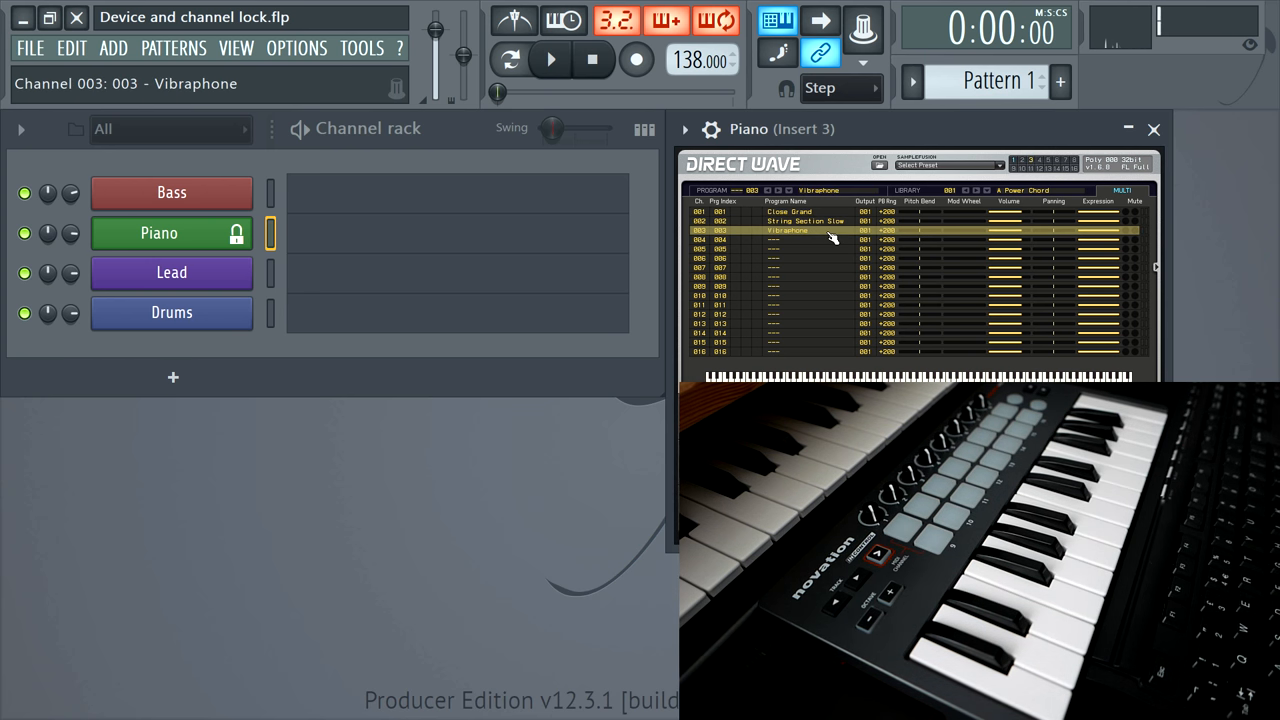